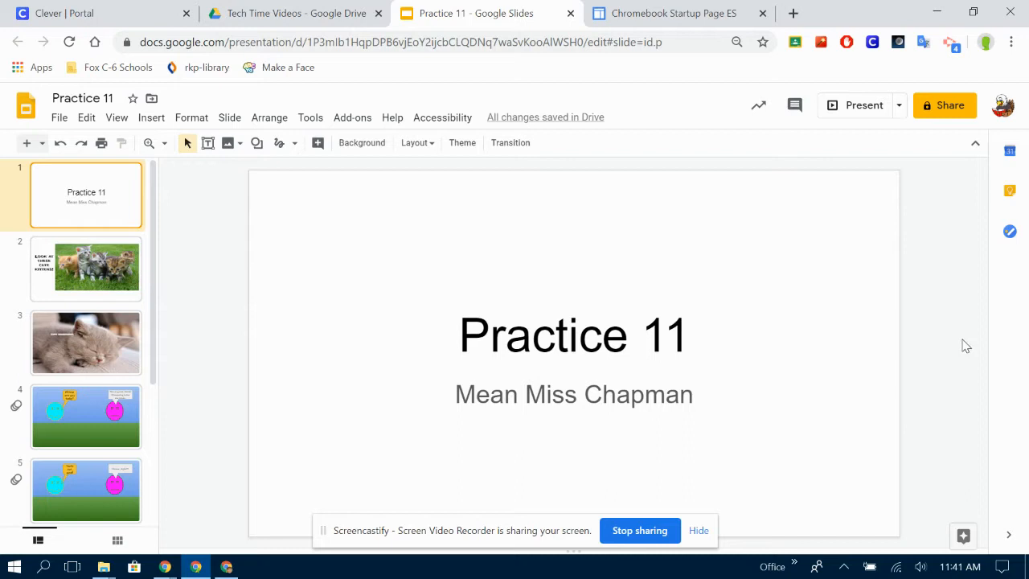
mouse_move(215, 330)
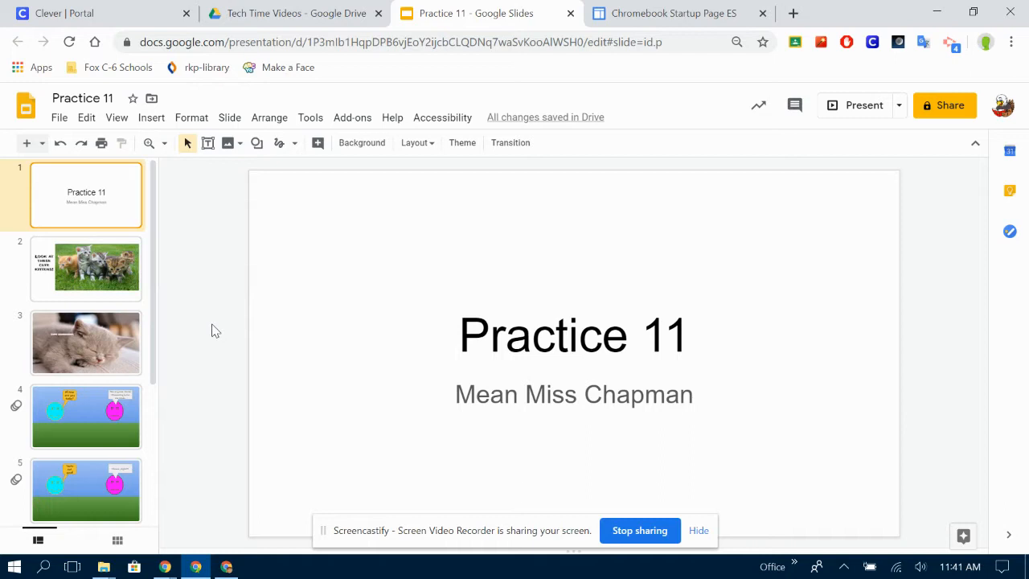
- Move the new blank slide from second place to the end of the deck as slide 9
scroll("down", 3)
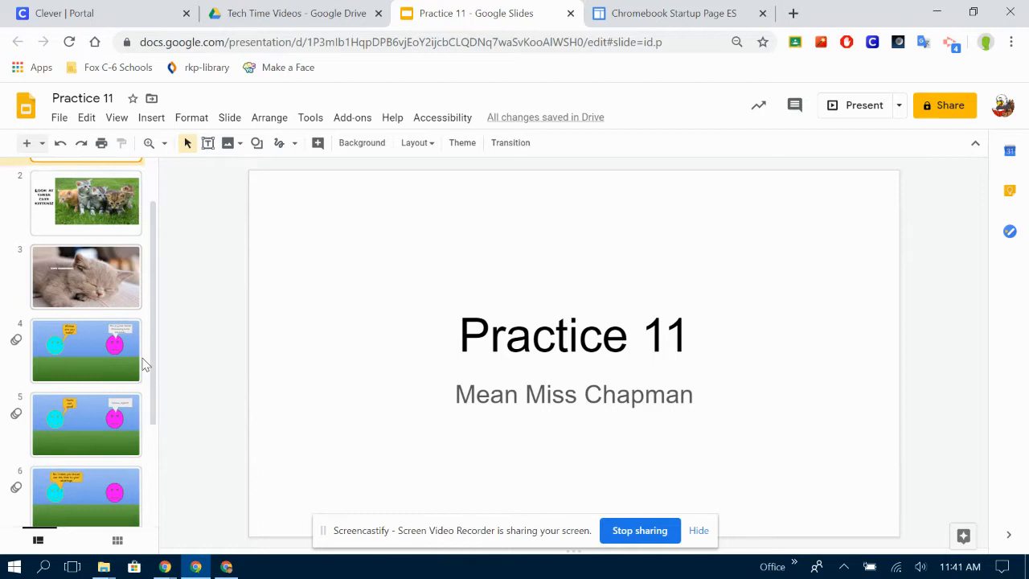
scroll("up", 3)
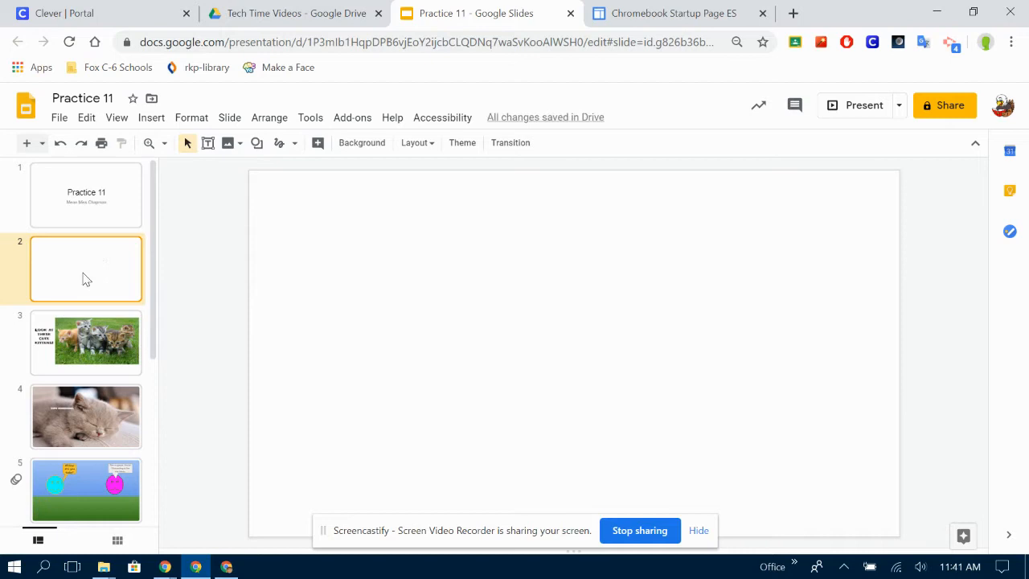
mouse_move(94, 280)
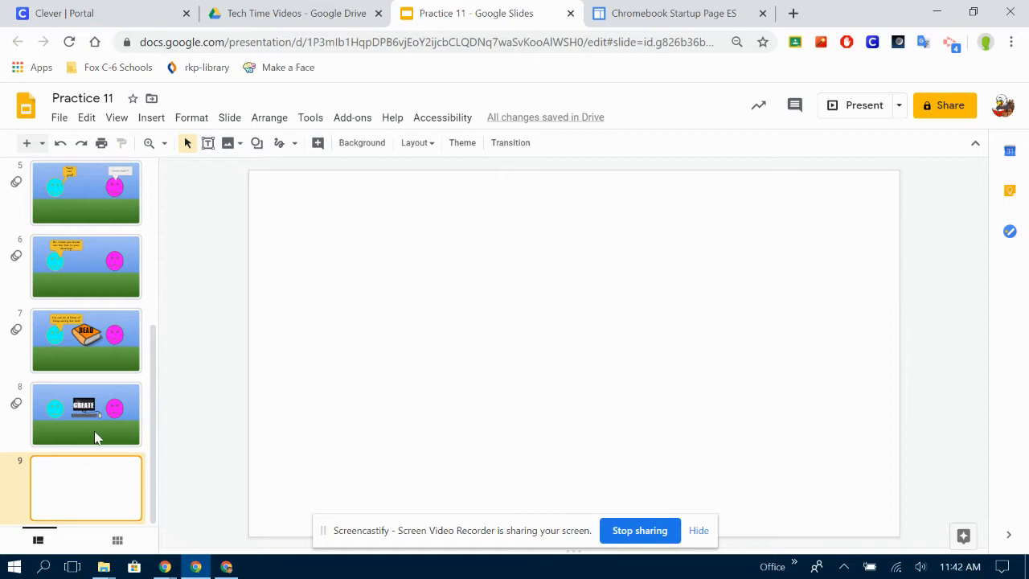
- Draw a straight line angled from upper left toward lower right across the slide
left_click(295, 143)
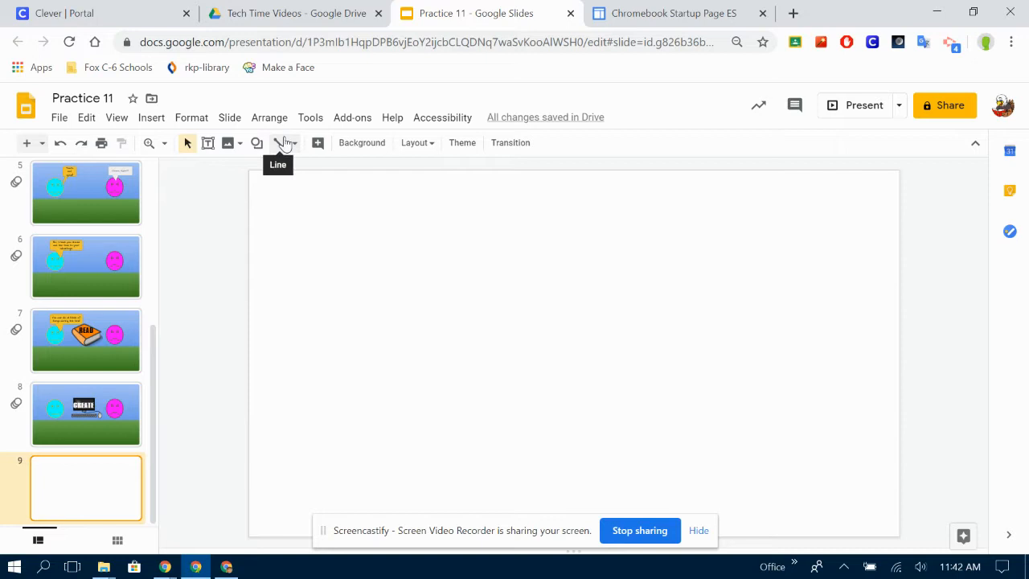
mouse_move(272, 153)
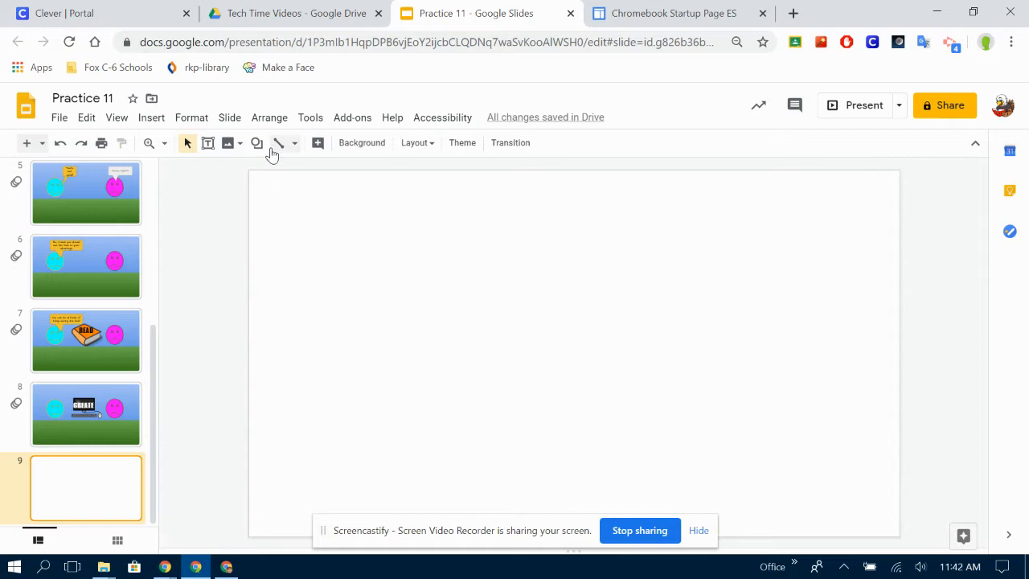
left_click_drag(349, 227, 548, 289)
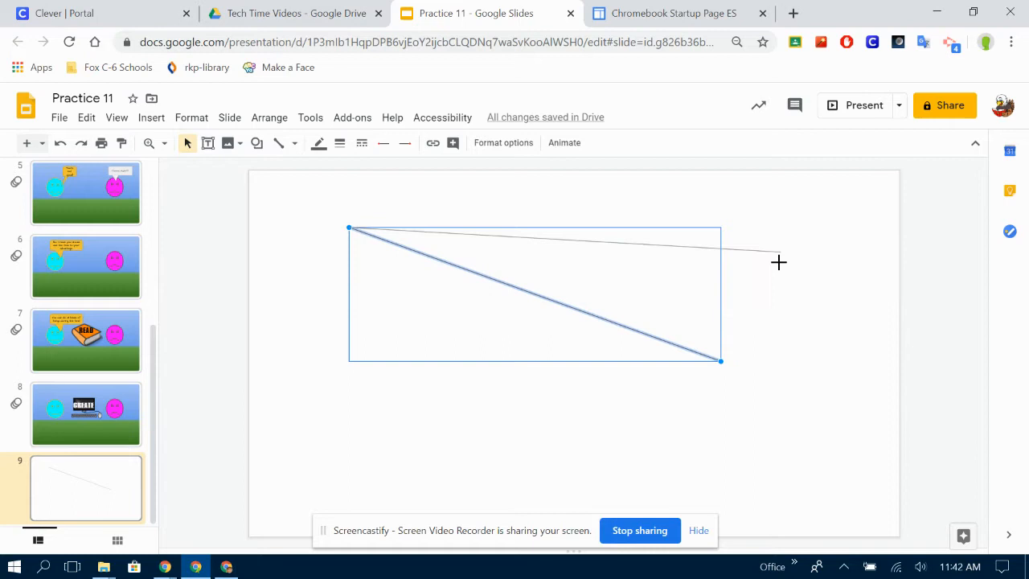
- Flatten the line and make it thick orange with a diamond start and circle end
left_click_drag(720, 360, 756, 281)
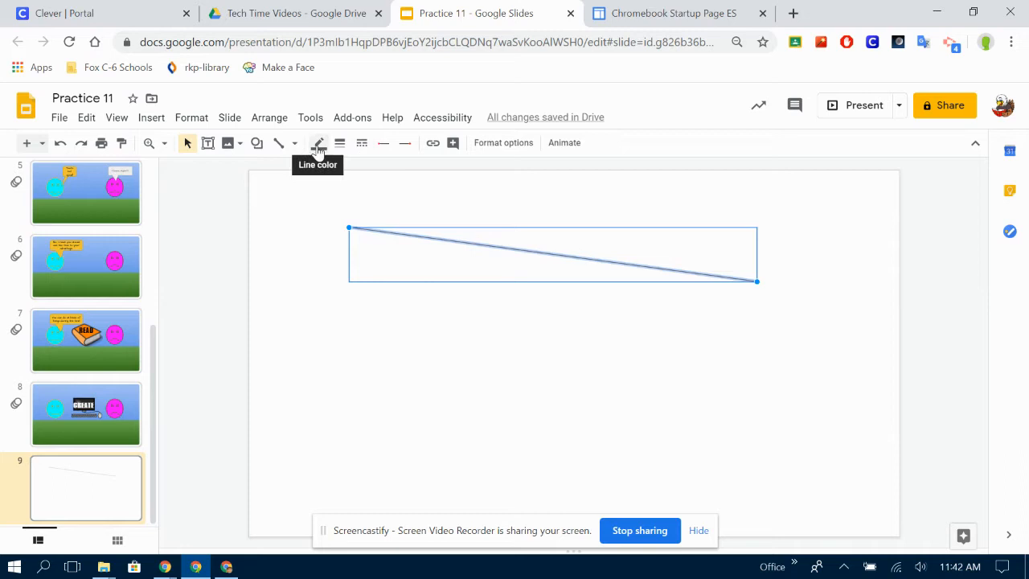
left_click(318, 142)
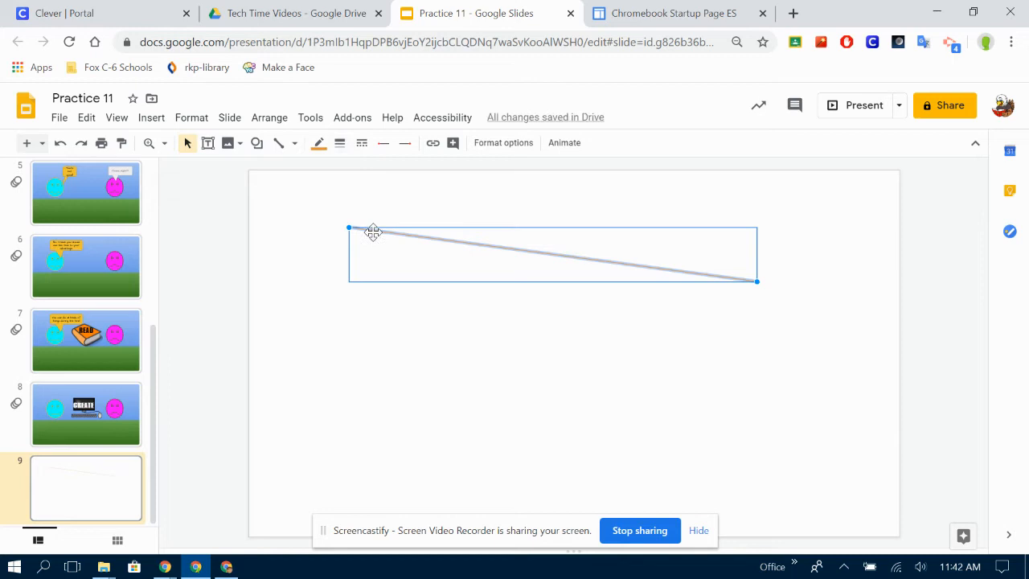
left_click(361, 142)
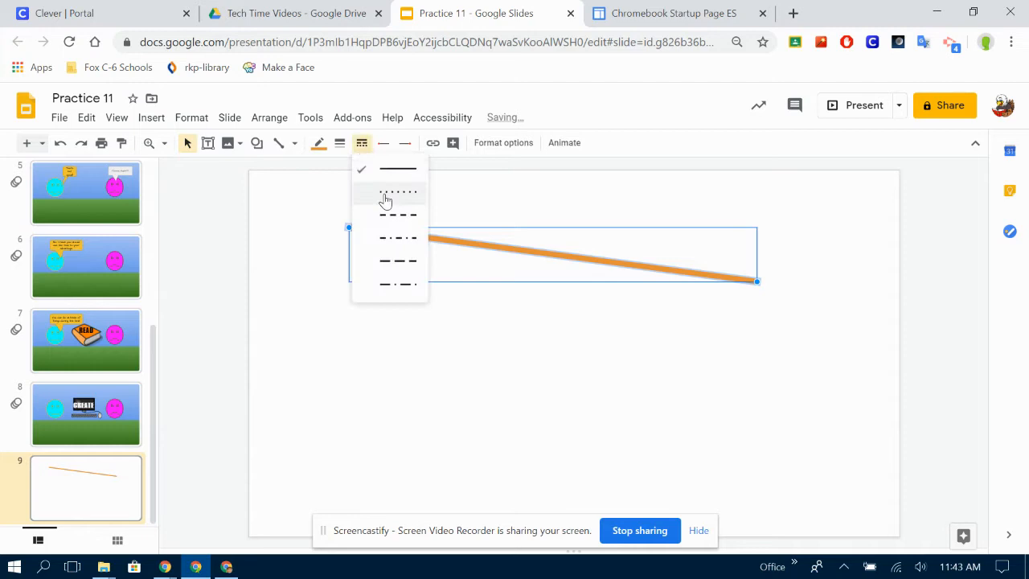
left_click(398, 193)
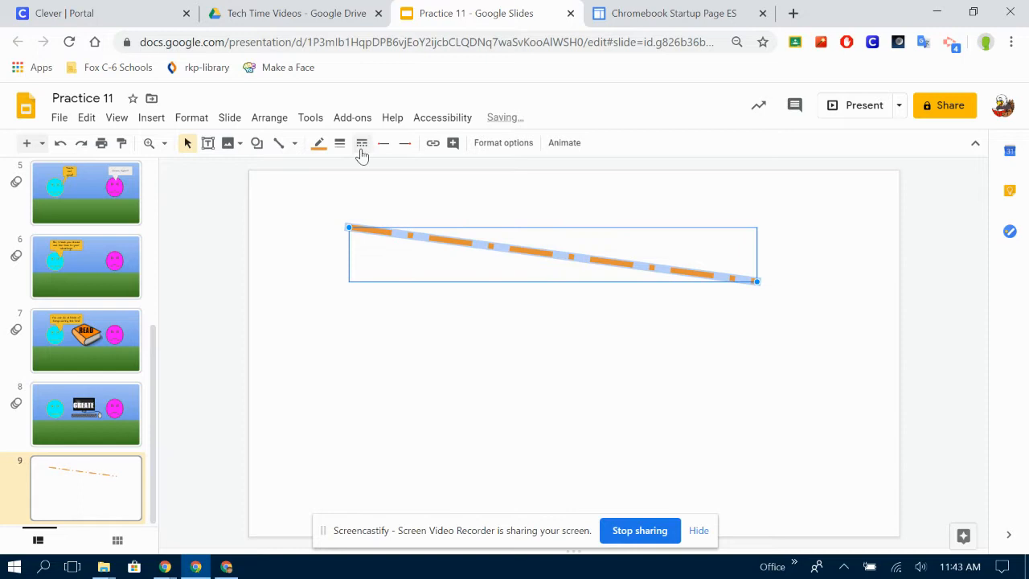
left_click(384, 143)
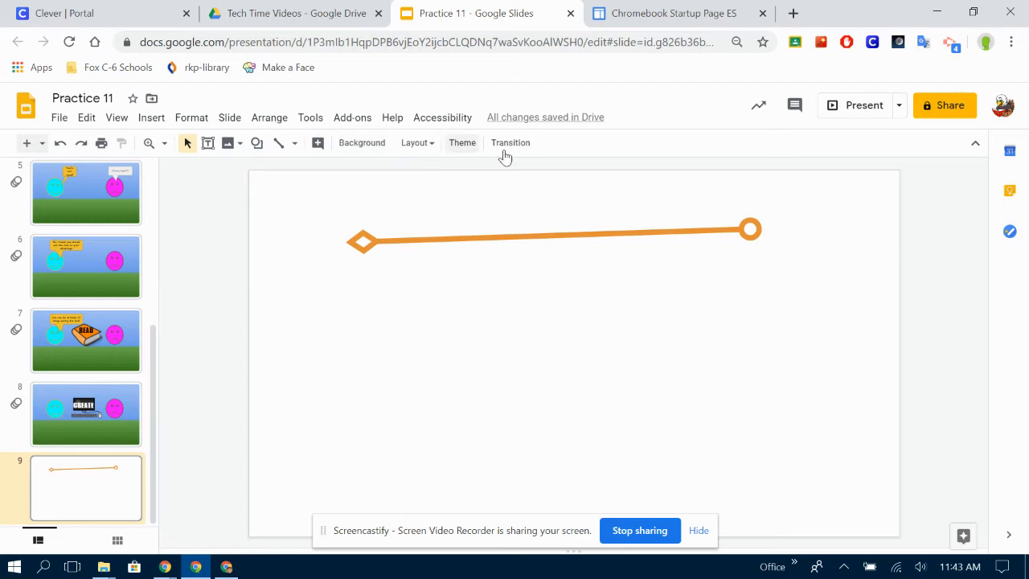
left_click(555, 233)
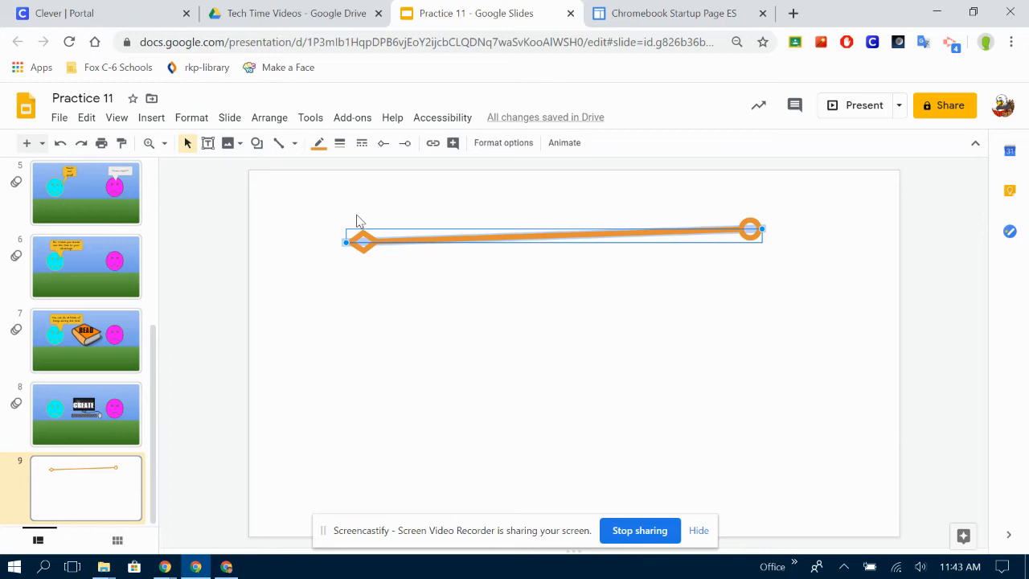
- Recolour the line cyan, raise it, and draw a right-angled elbow connector at lower left
left_click(318, 142)
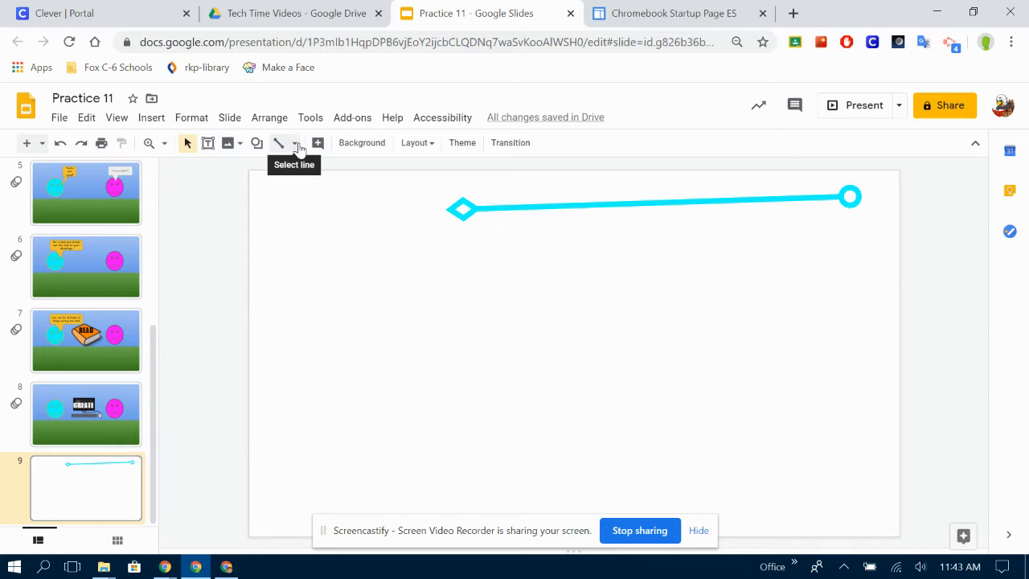
left_click(295, 143)
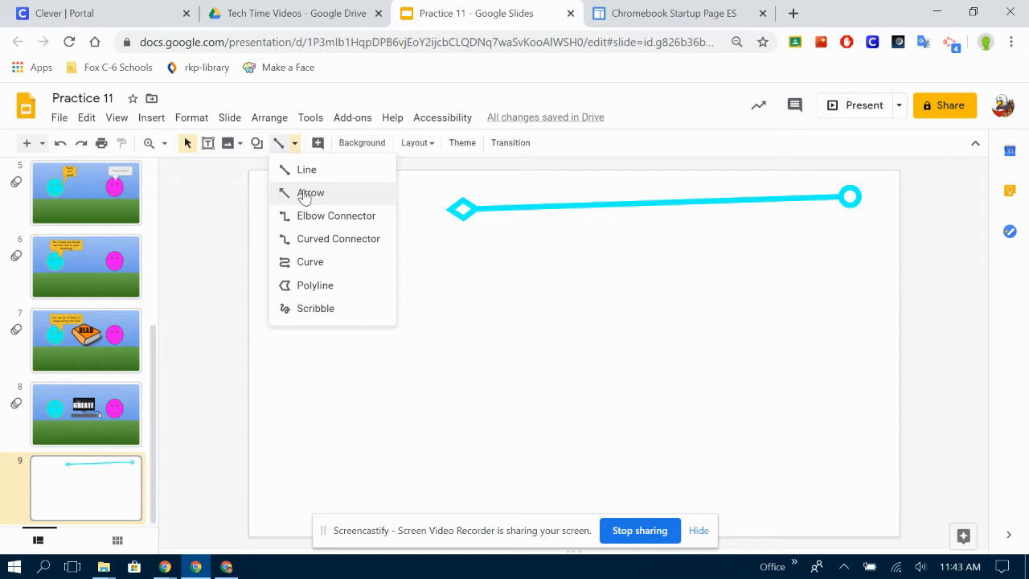
left_click(335, 215)
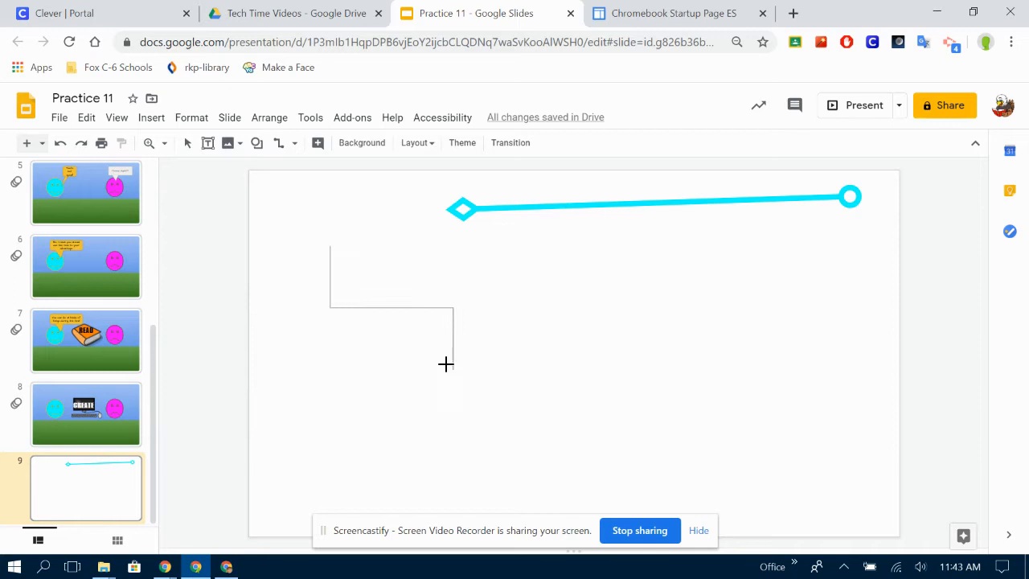
left_click_drag(329, 246, 453, 344)
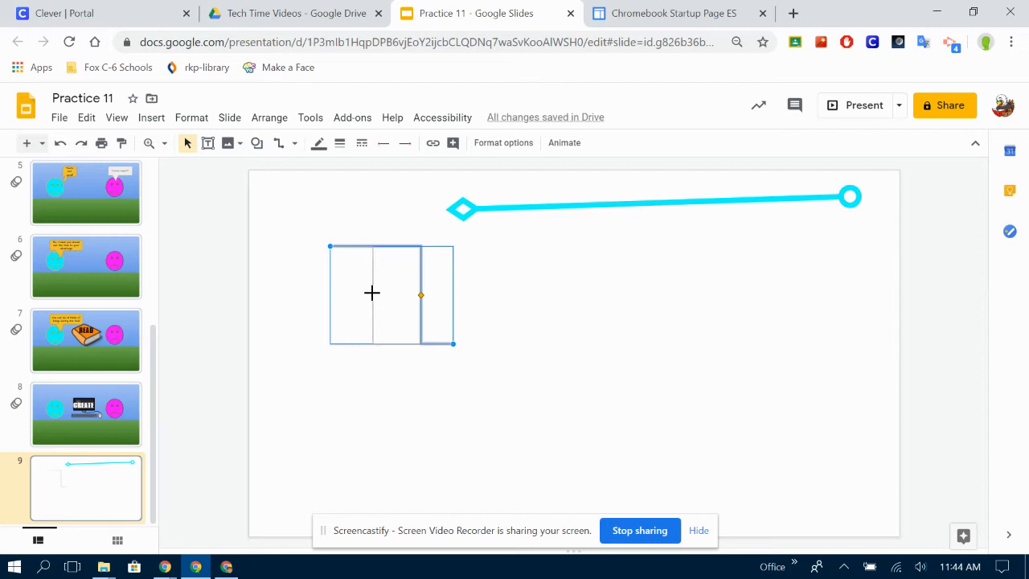
left_click(294, 142)
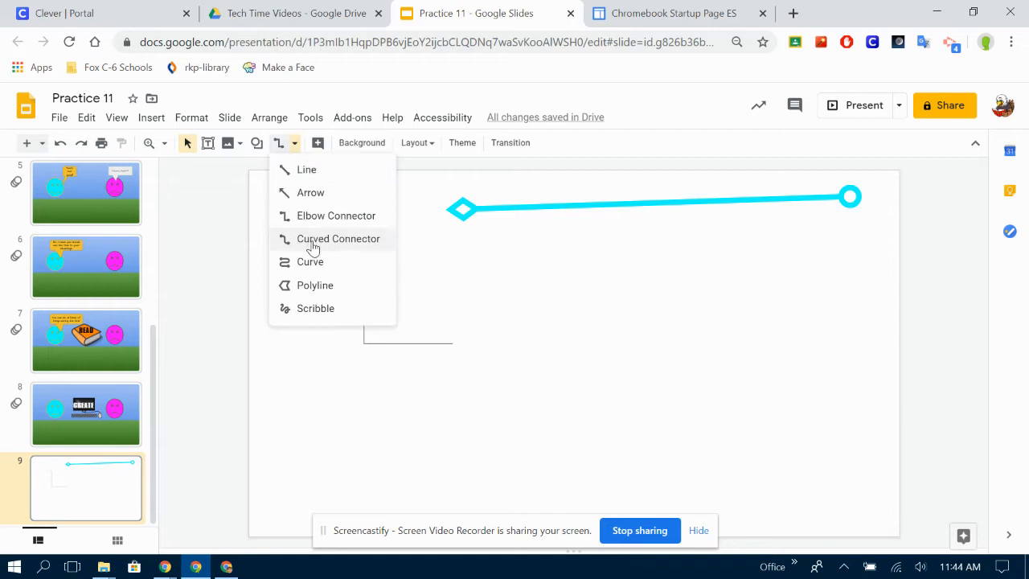
- Draw an S-shaped curved connector mid-slide and a large freehand curve at right
left_click(338, 238)
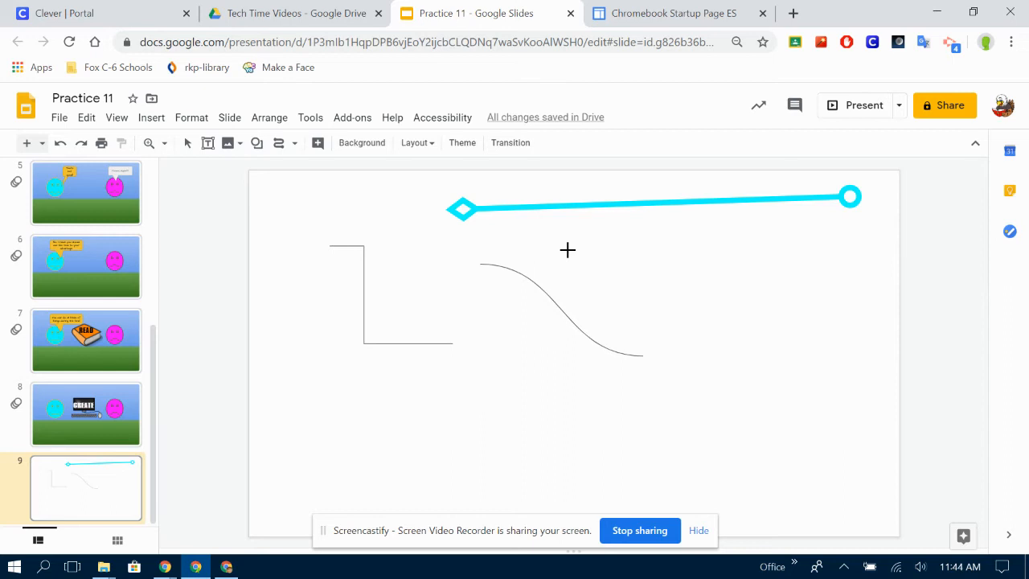
left_click_drag(567, 245, 639, 253)
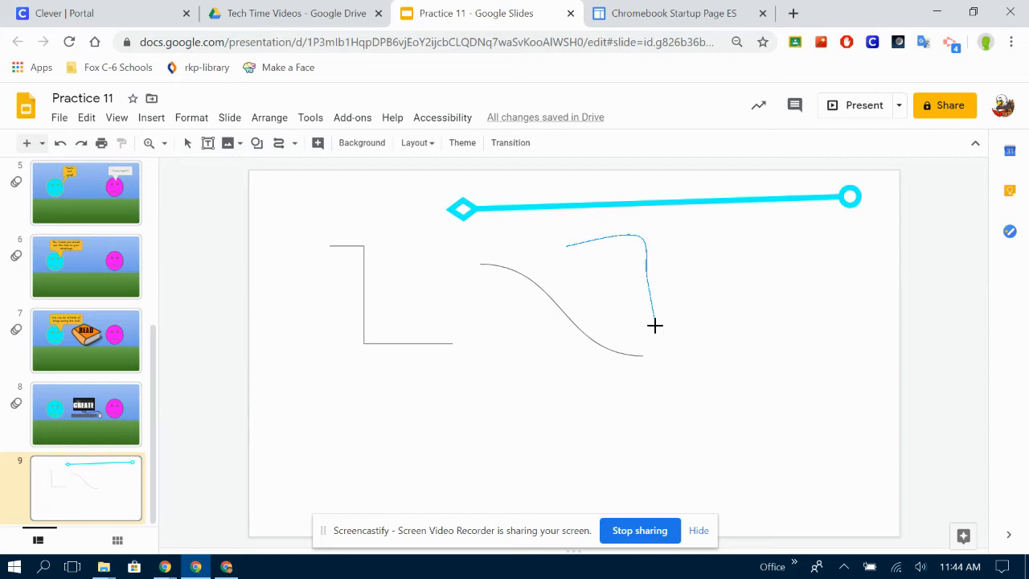
left_click_drag(655, 326, 752, 420)
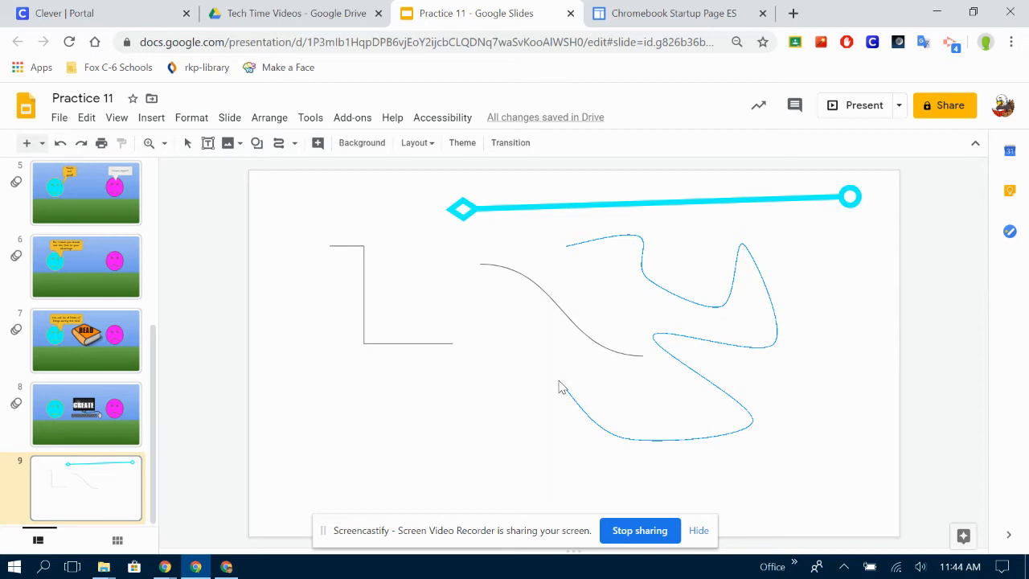
- Make the right-hand squiggle a thick green line and the S-connector thick red
left_click(716, 362)
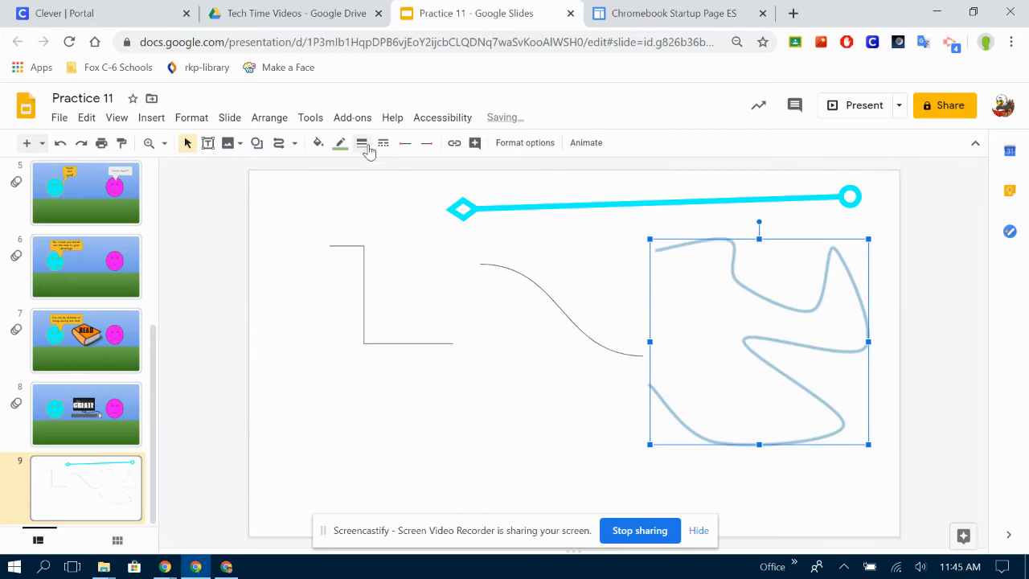
left_click(318, 142)
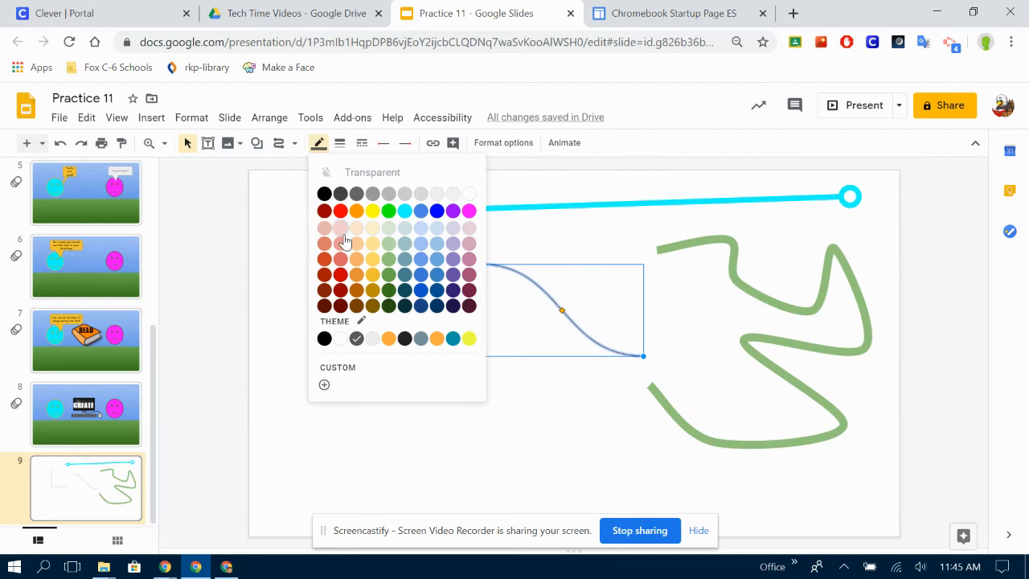
left_click(325, 210)
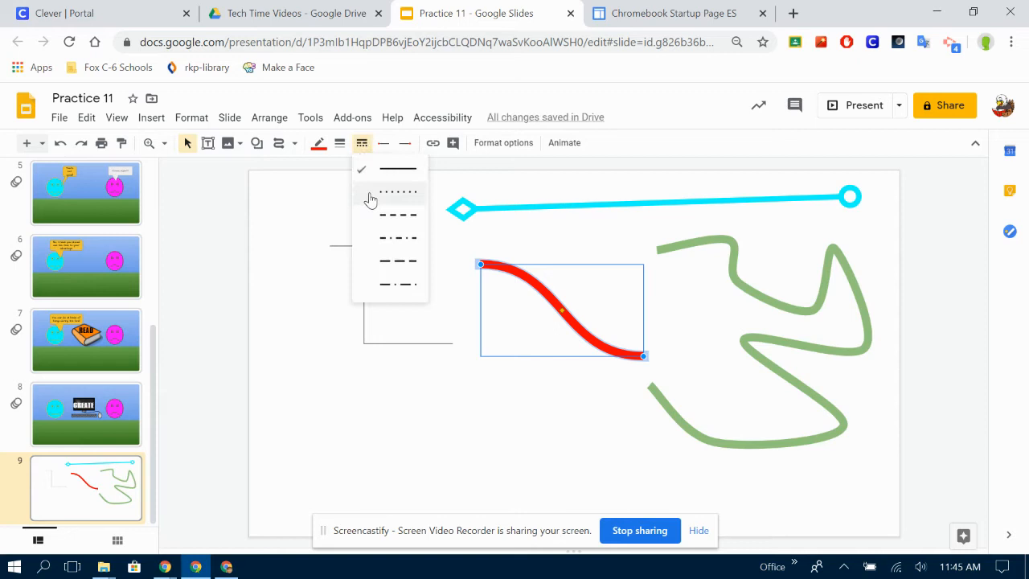
- Dot the red curve and outline a closed, jagged polyline shape on the left
left_click(296, 142)
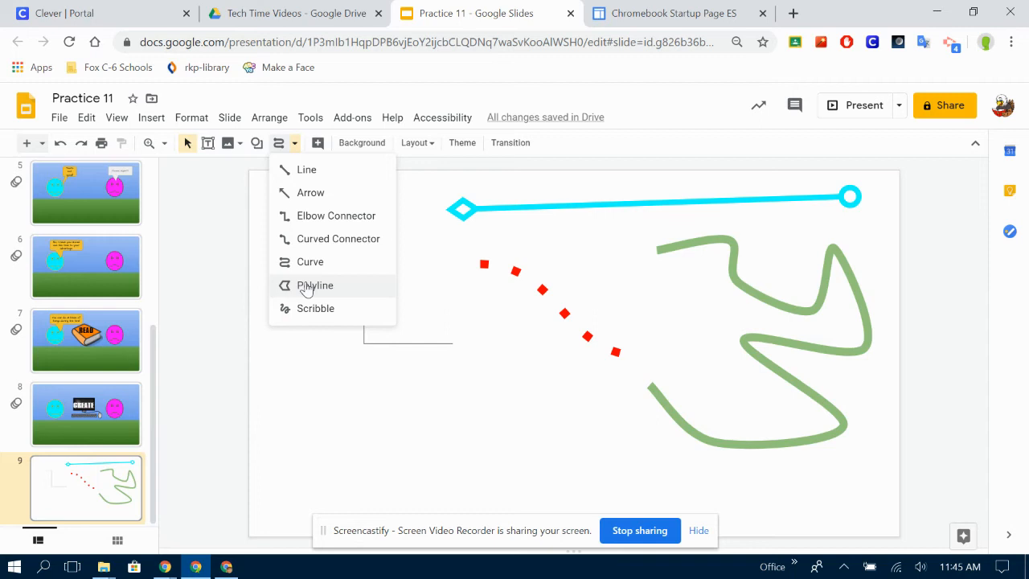
left_click(314, 285)
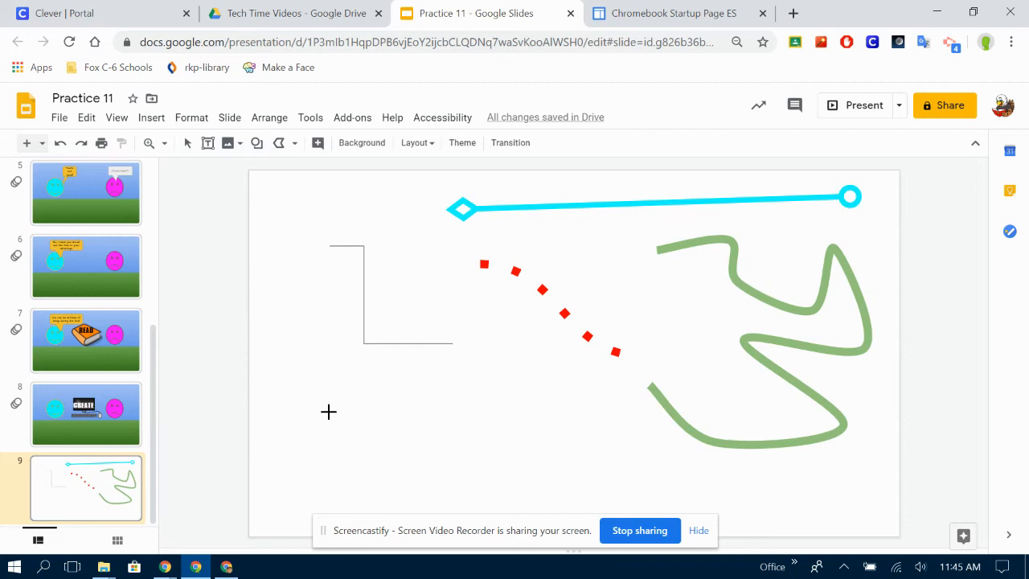
mouse_move(360, 411)
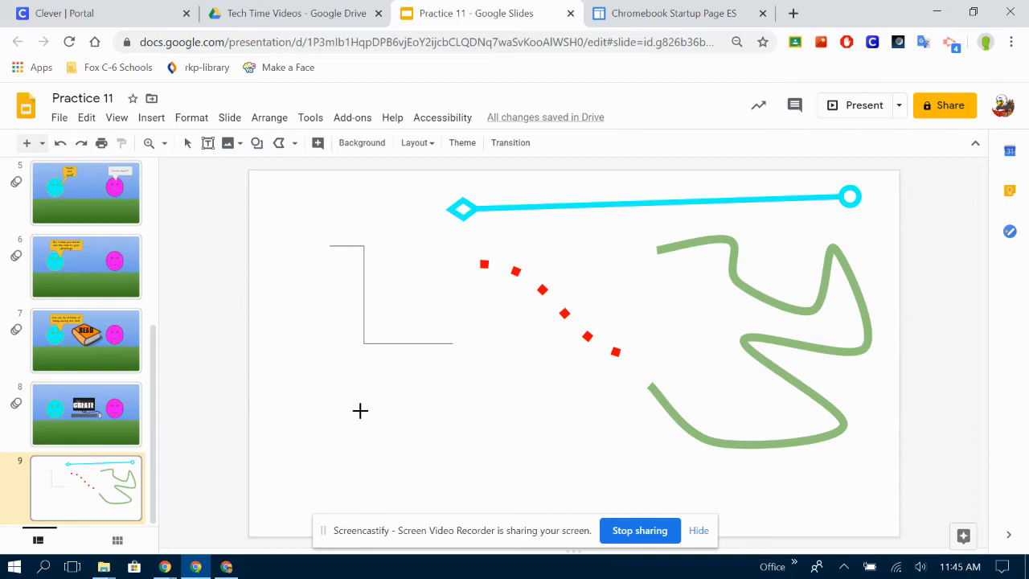
mouse_move(342, 428)
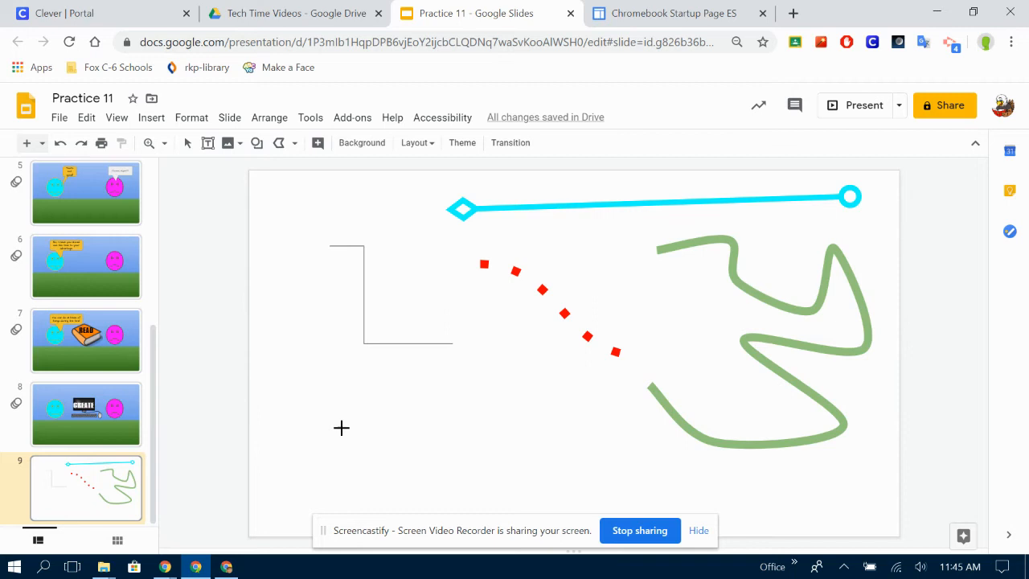
left_click_drag(342, 428, 537, 425)
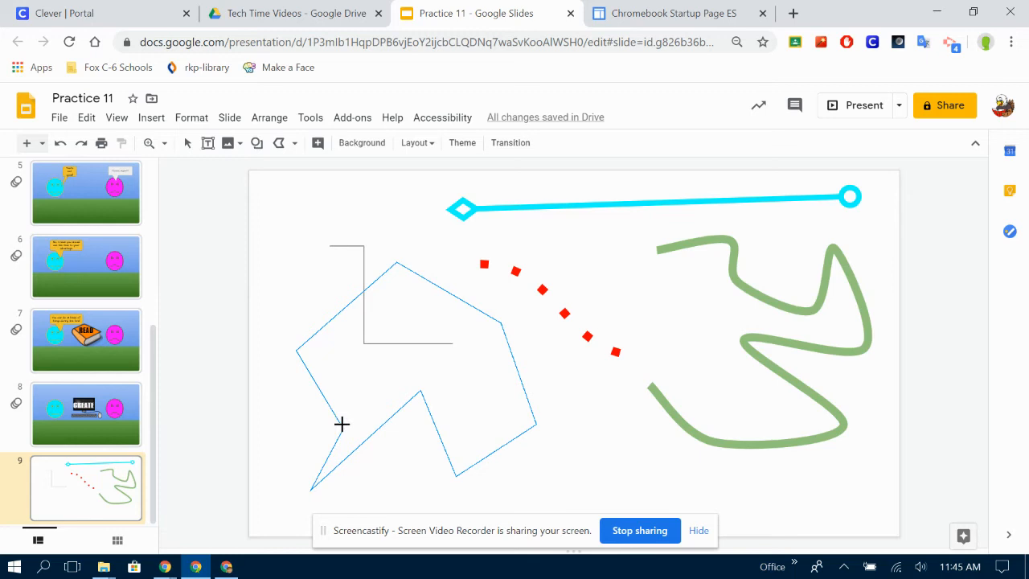
left_click(402, 362)
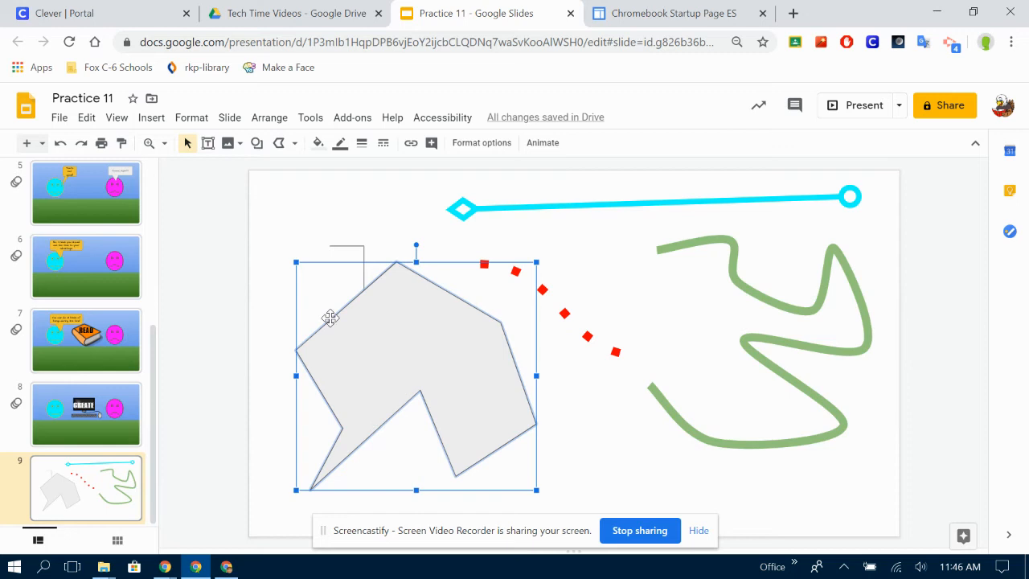
- Shift the polyline right and give it a dark blue fill with a thick cyan border
left_click_drag(331, 317, 486, 357)
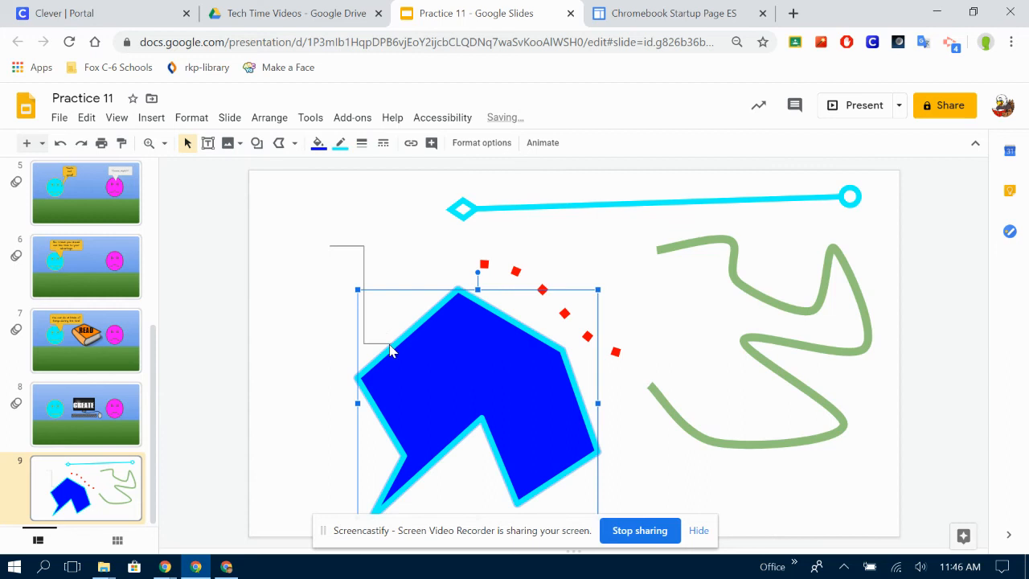
left_click(257, 142)
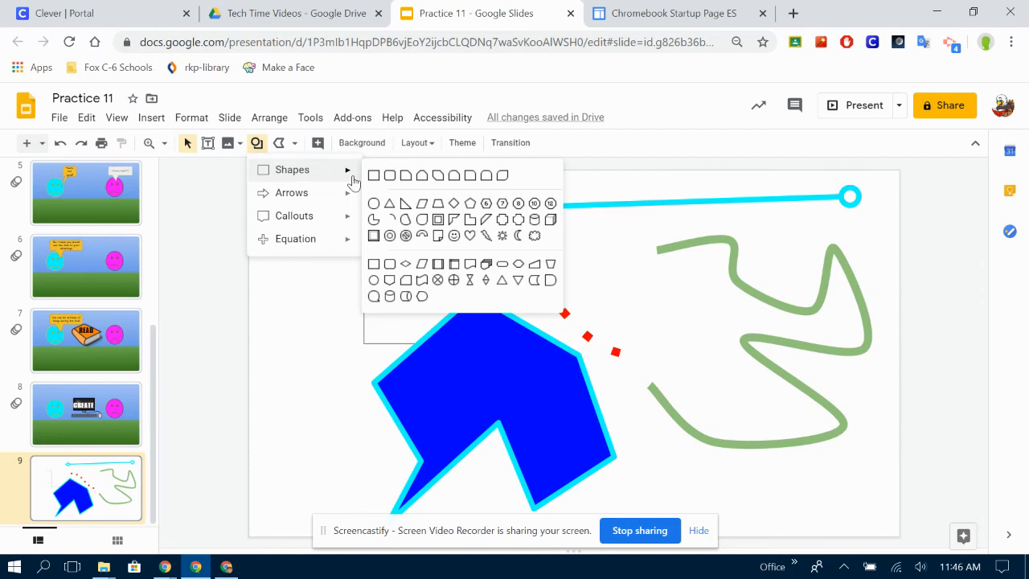
mouse_move(471, 214)
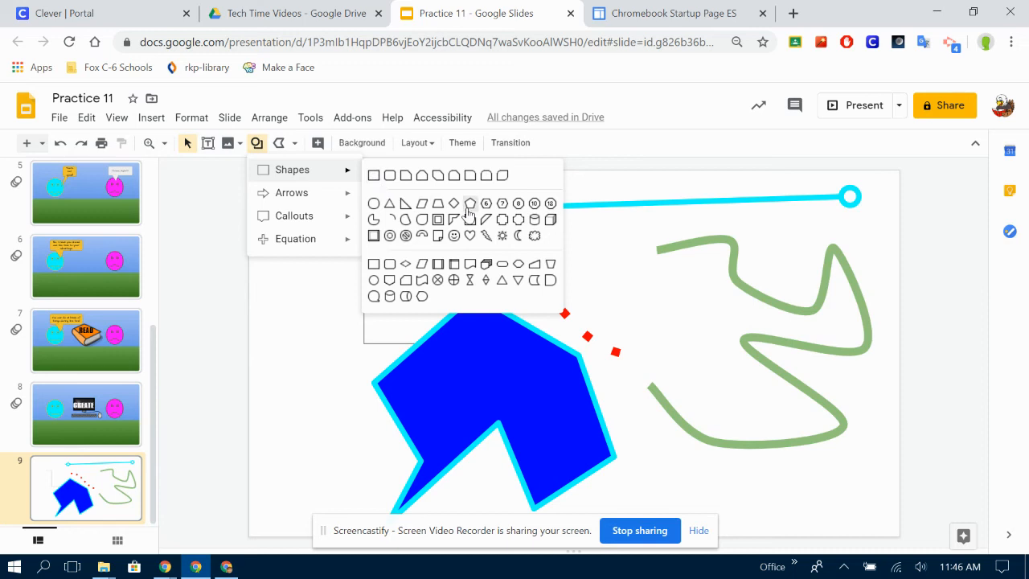
mouse_move(438, 204)
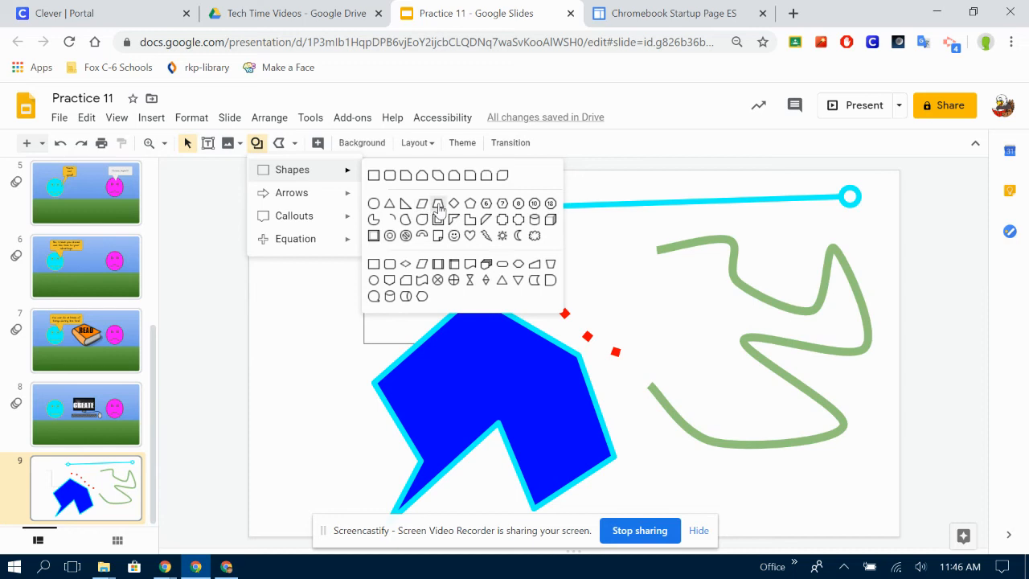
mouse_move(471, 204)
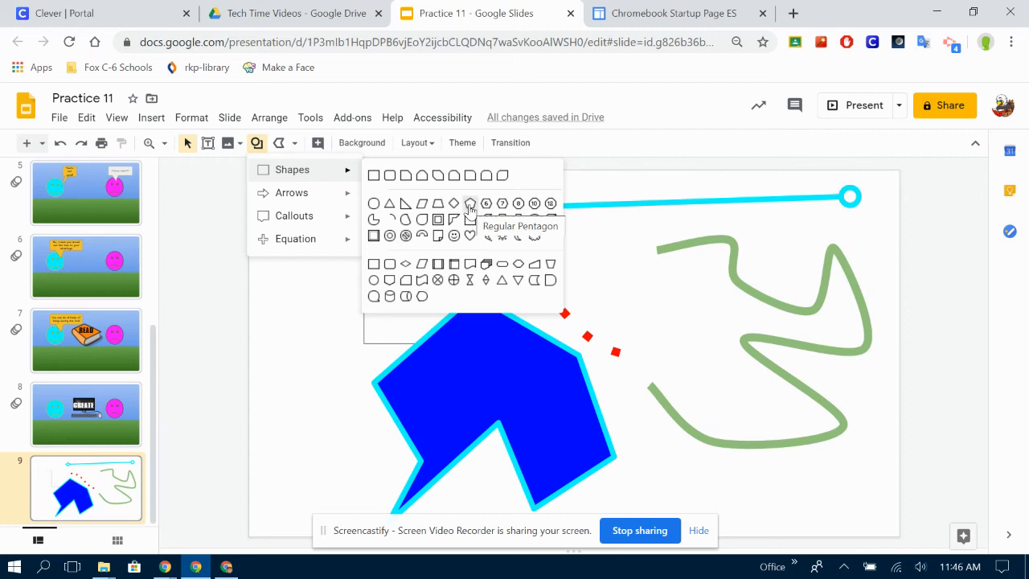
mouse_move(550, 204)
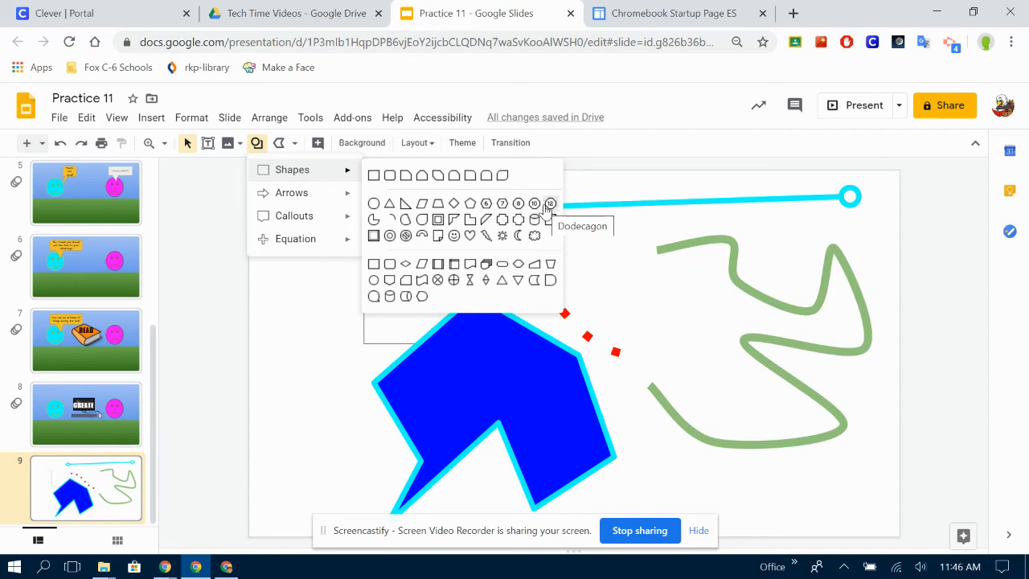
- Browse the Shapes gallery, then show the Line tool's list of drawing types
left_click(279, 142)
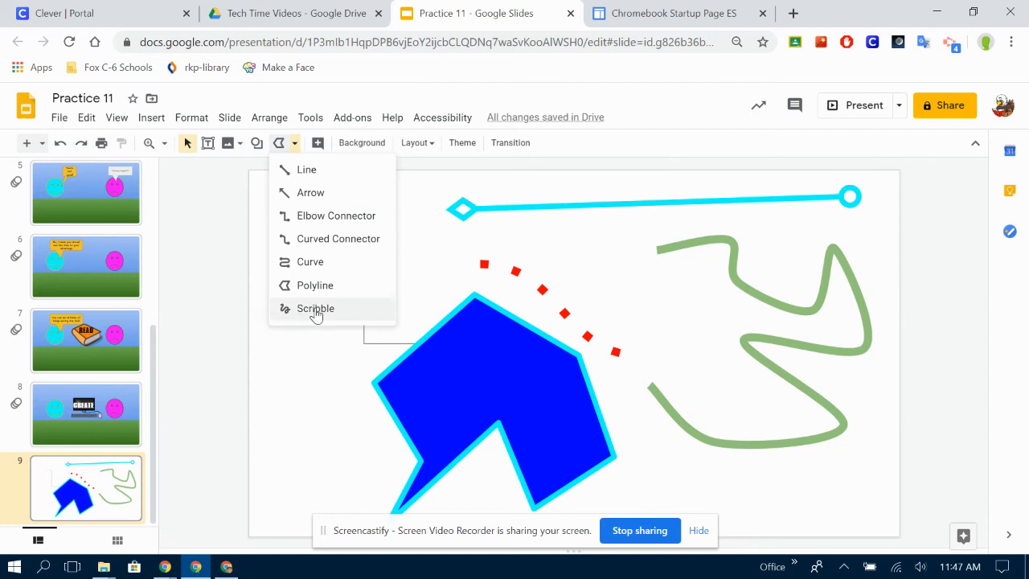
- Scribble a grey loop, a yellow 'Hi' at lower left and a blue 'hello' at top left
left_click(315, 308)
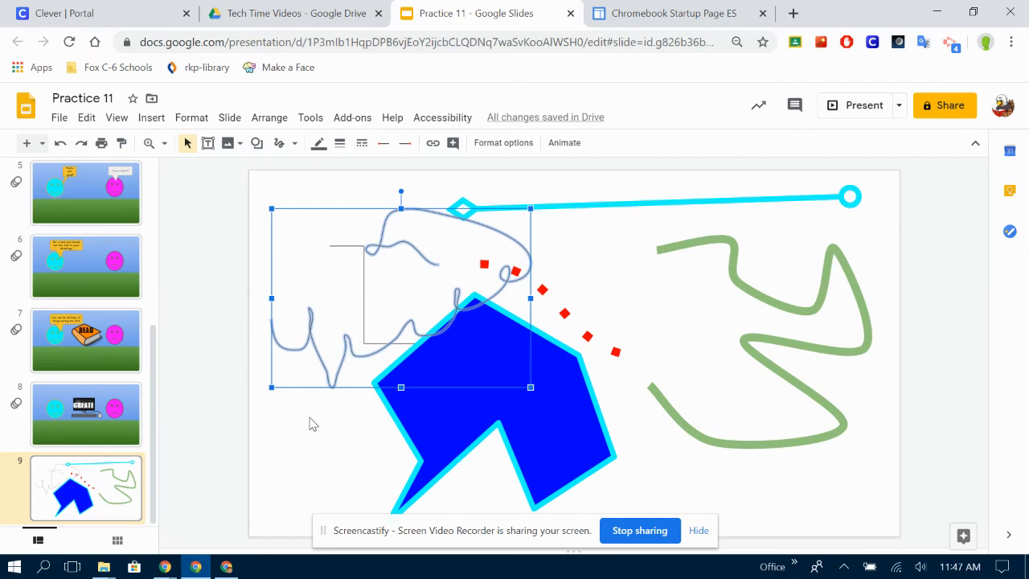
left_click(278, 423)
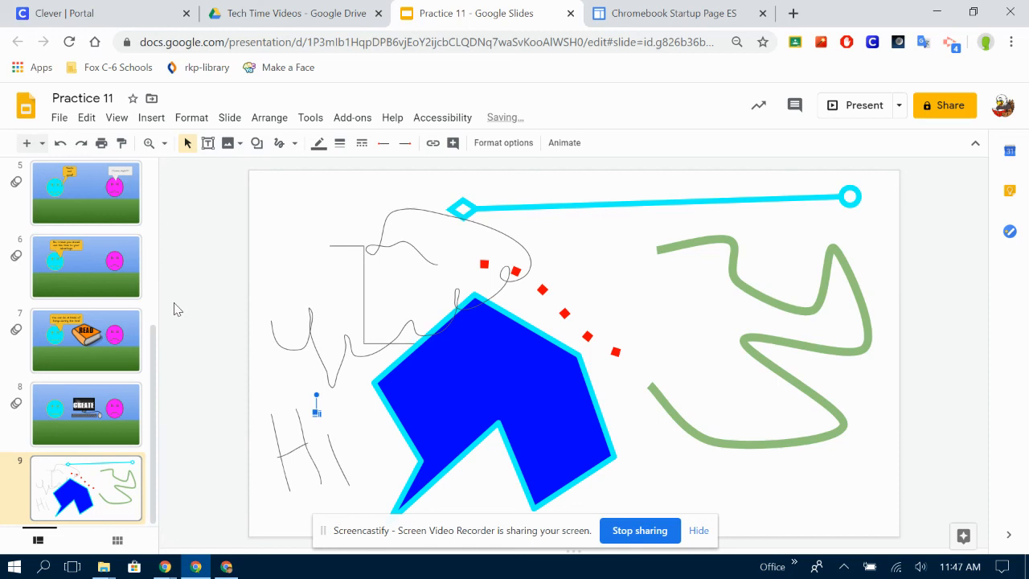
left_click(319, 142)
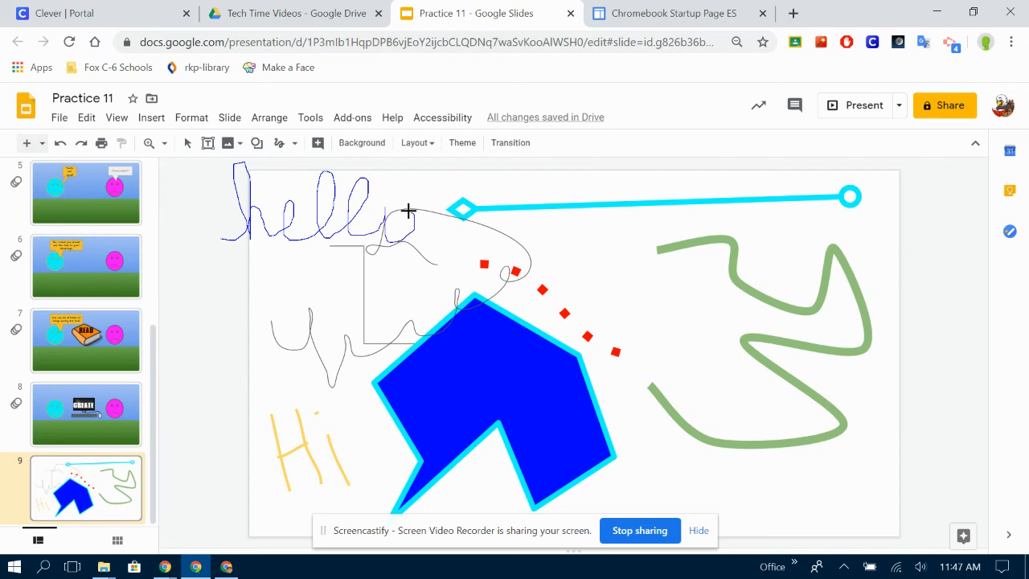
left_click(322, 201)
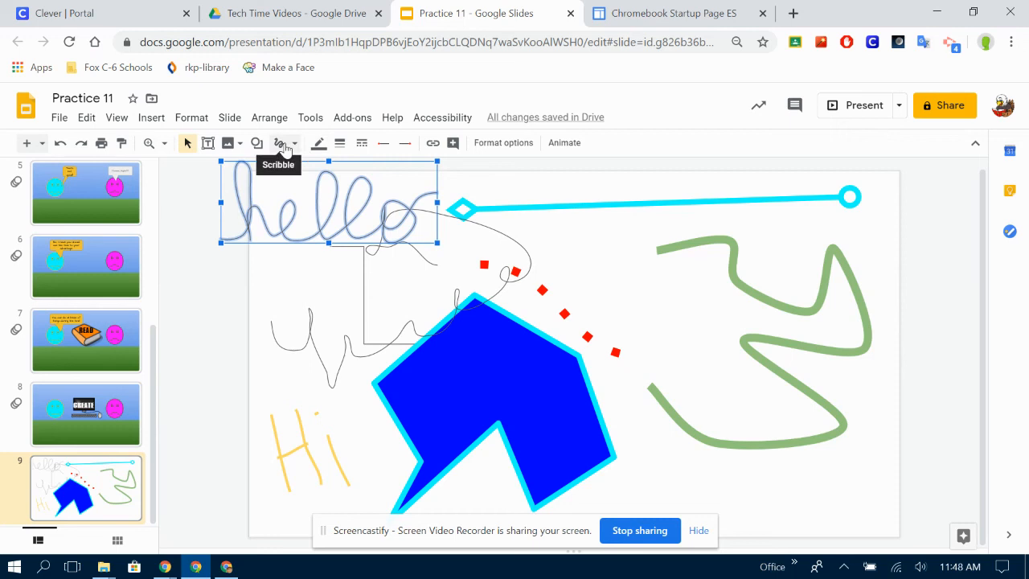